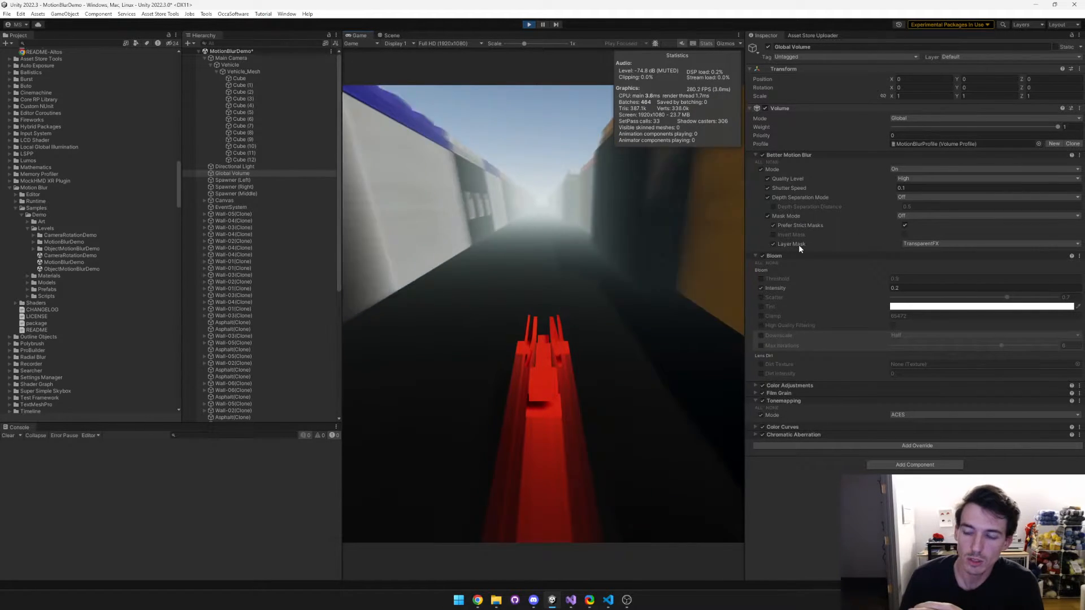
Step: Inspect the vehicle cubes' layer by selecting them, then deselect them
{"action": "left_click", "coordinate": [239, 78]}
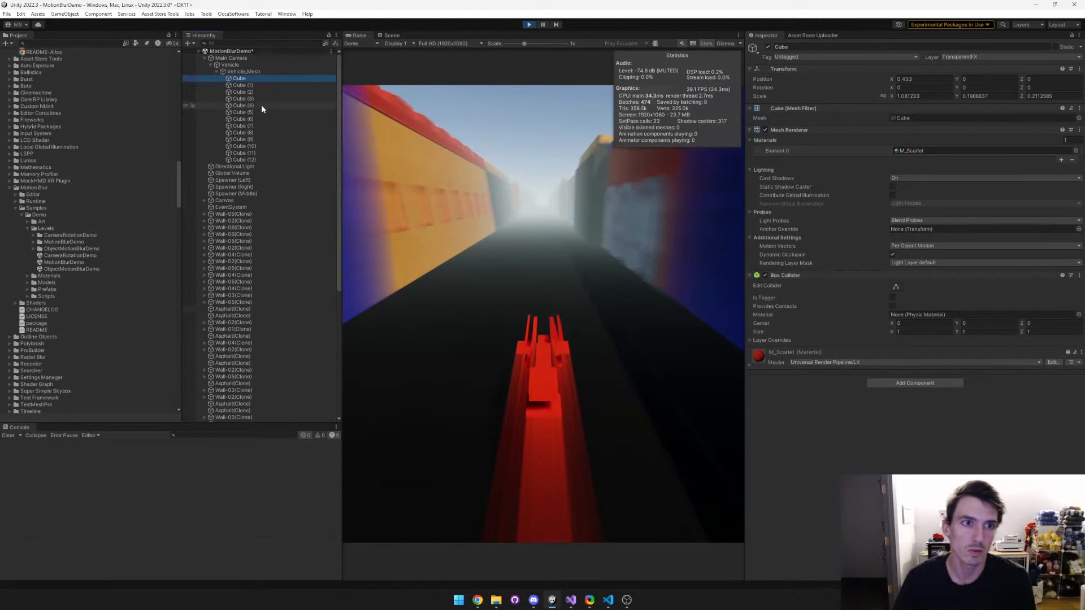
{"action": "left_click", "coordinate": [243, 159]}
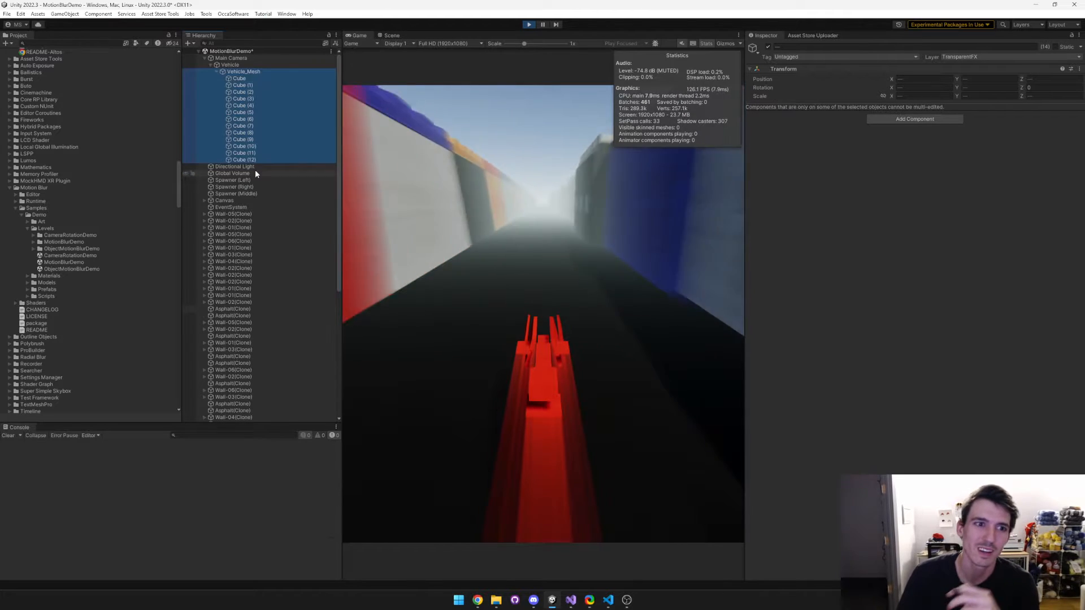
{"action": "left_click", "coordinate": [231, 207]}
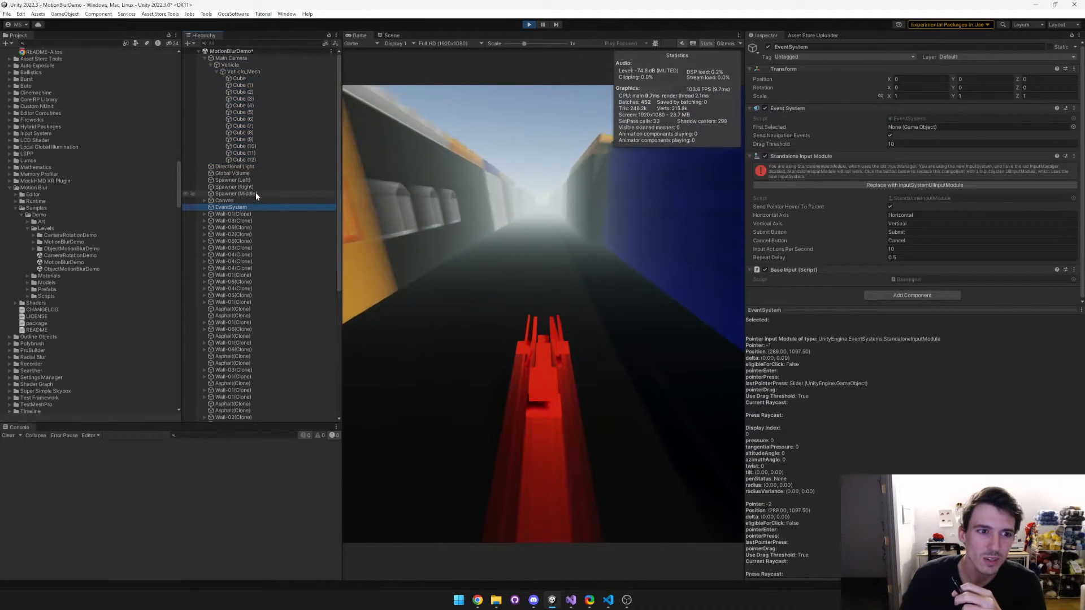
Step: Mask Global Volume's Better Motion Blur to TransparentFX, toggle Prefer Strict Masks, and invert the mask
{"action": "left_click", "coordinate": [233, 173]}
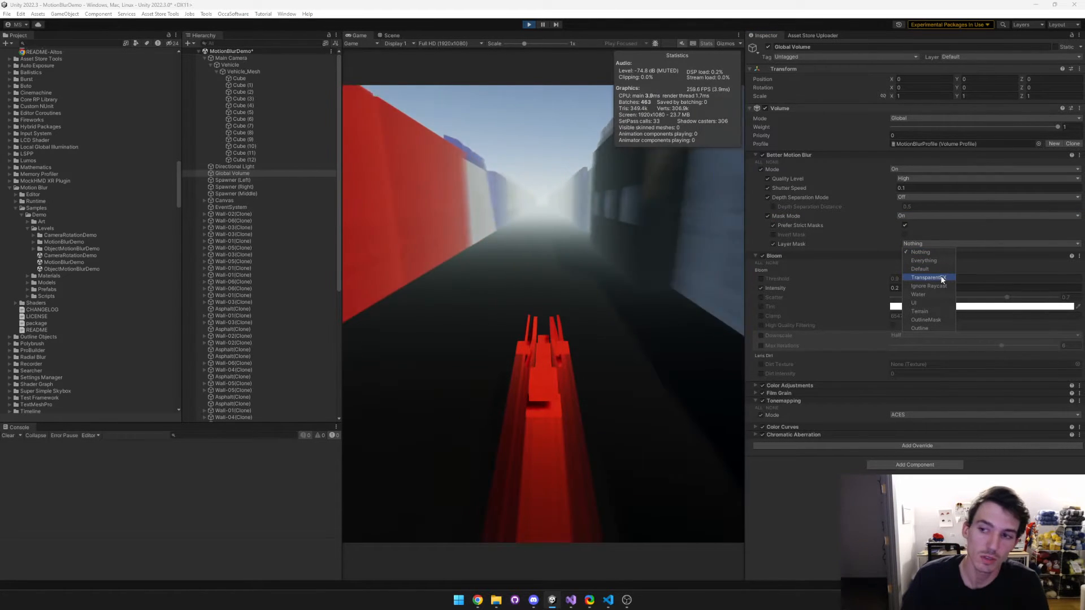
{"action": "left_click", "coordinate": [927, 277]}
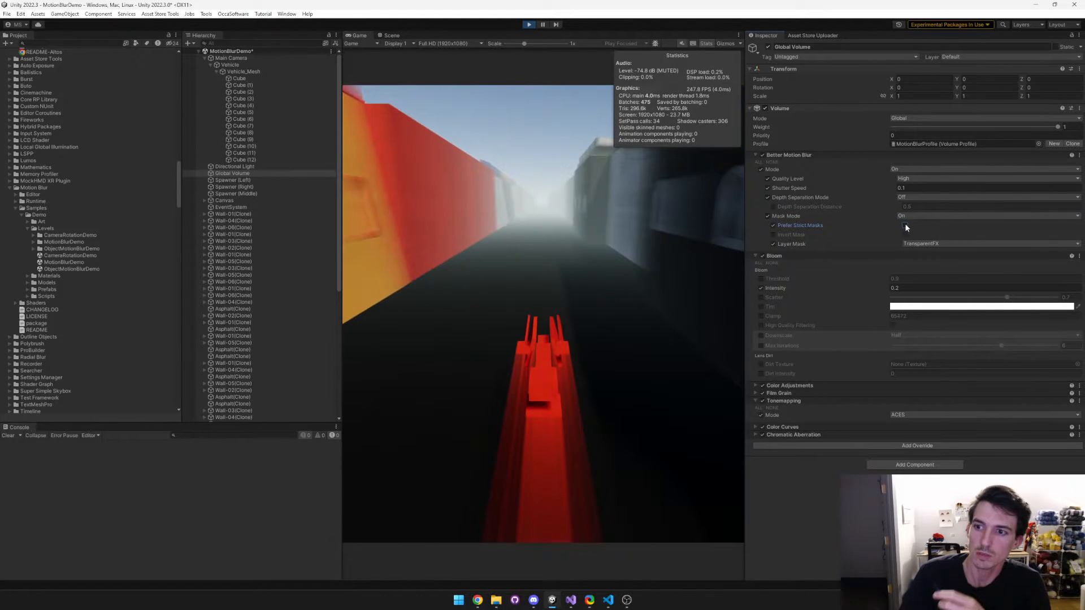
{"action": "left_click", "coordinate": [903, 225]}
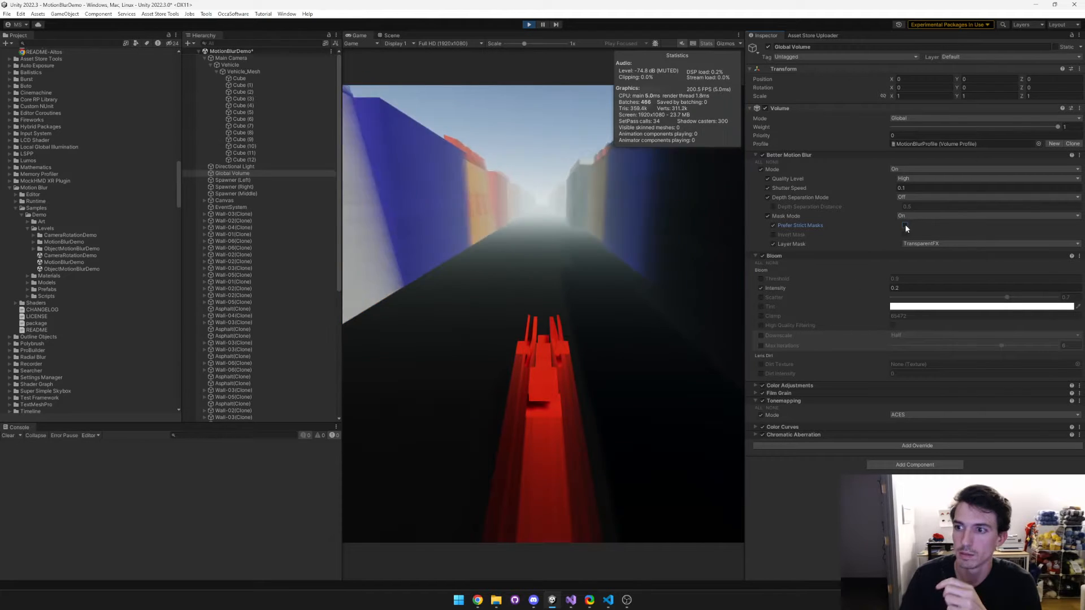
{"action": "left_click", "coordinate": [904, 234]}
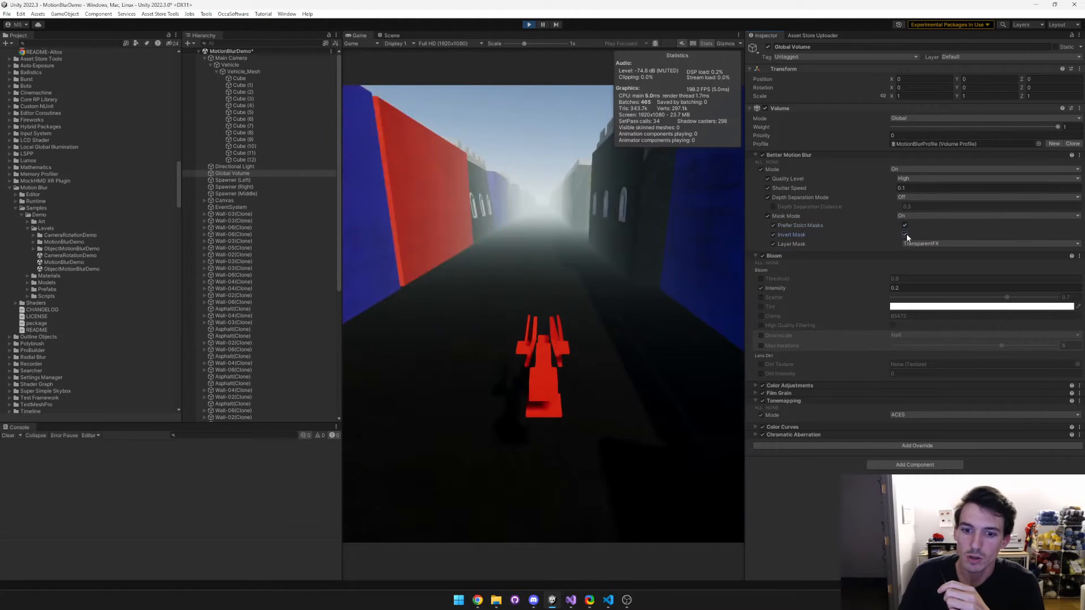
Step: Stop the motion blur demo from playing
{"action": "left_click", "coordinate": [904, 234]}
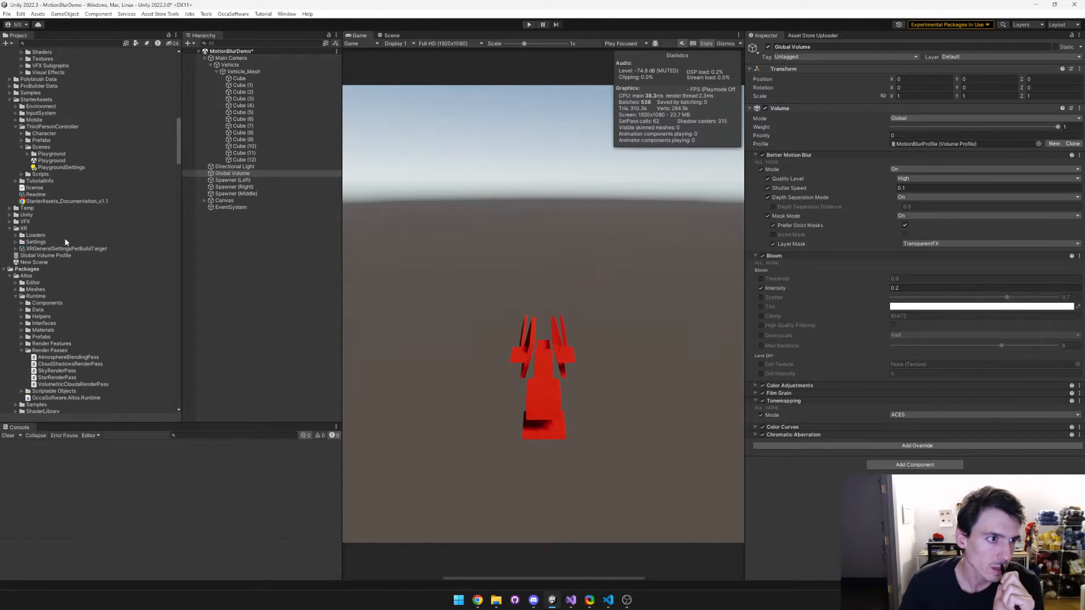
Step: Save the demo, open Playground, check Armature_Mesh's layer, and select Global Volume
{"action": "double_click", "coordinate": [51, 185]}
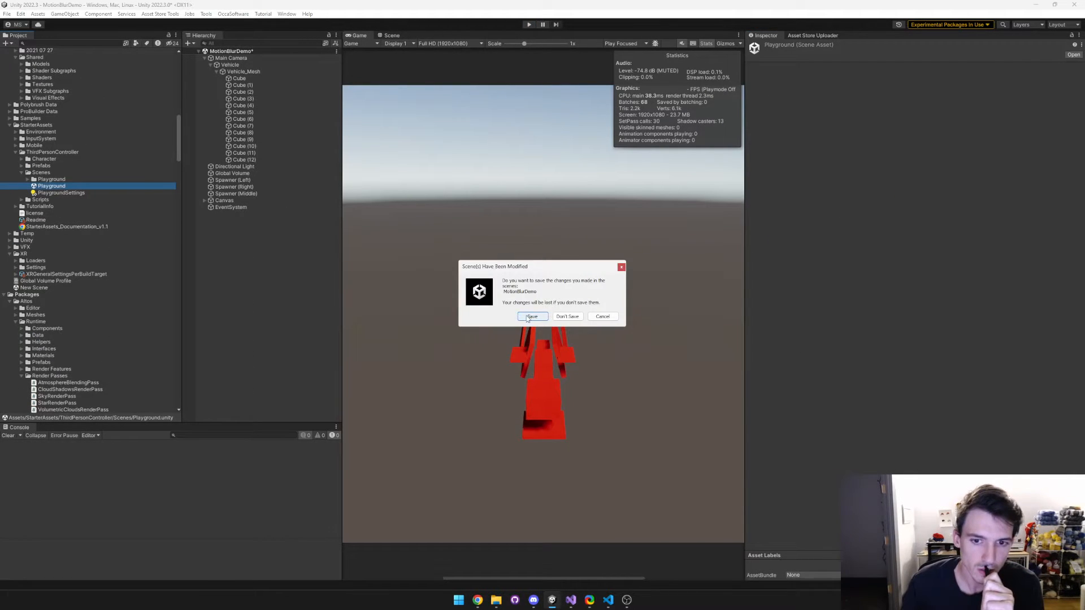
{"action": "left_click", "coordinate": [531, 317]}
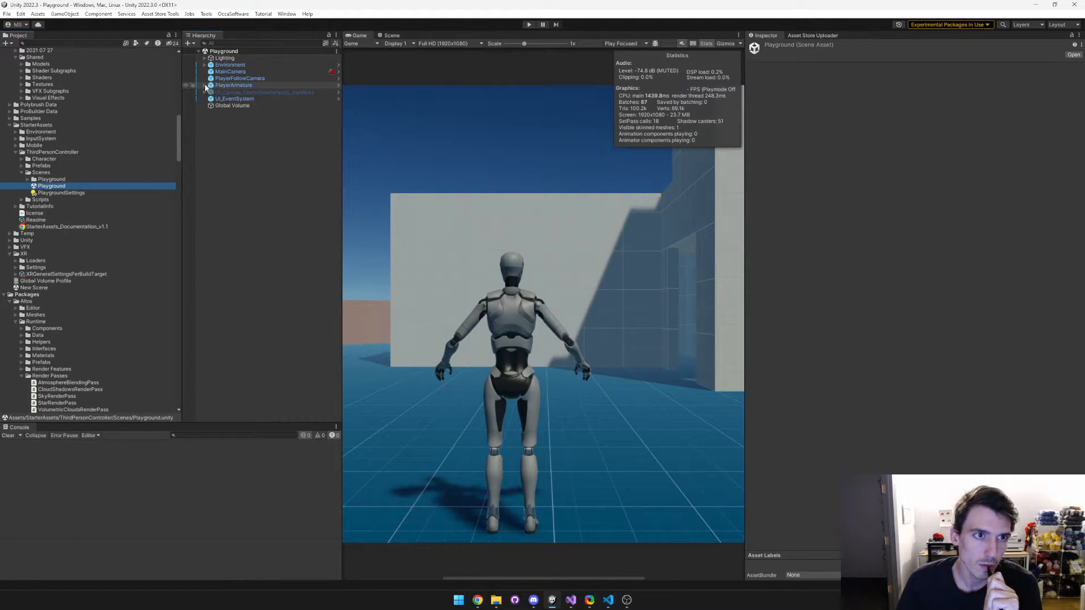
{"action": "left_click", "coordinate": [243, 105]}
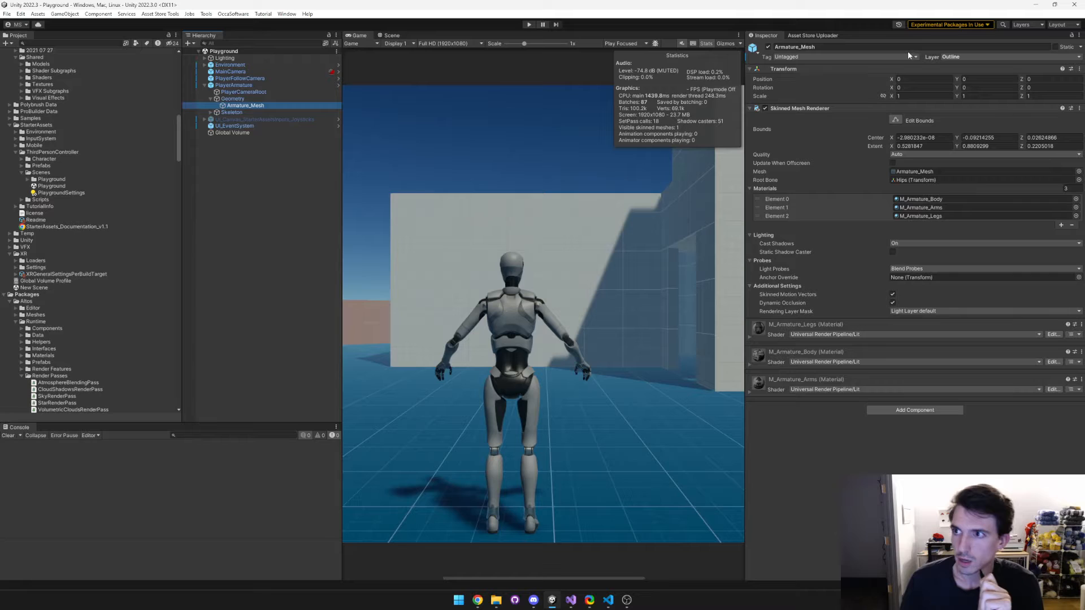
{"action": "left_click", "coordinate": [975, 57]}
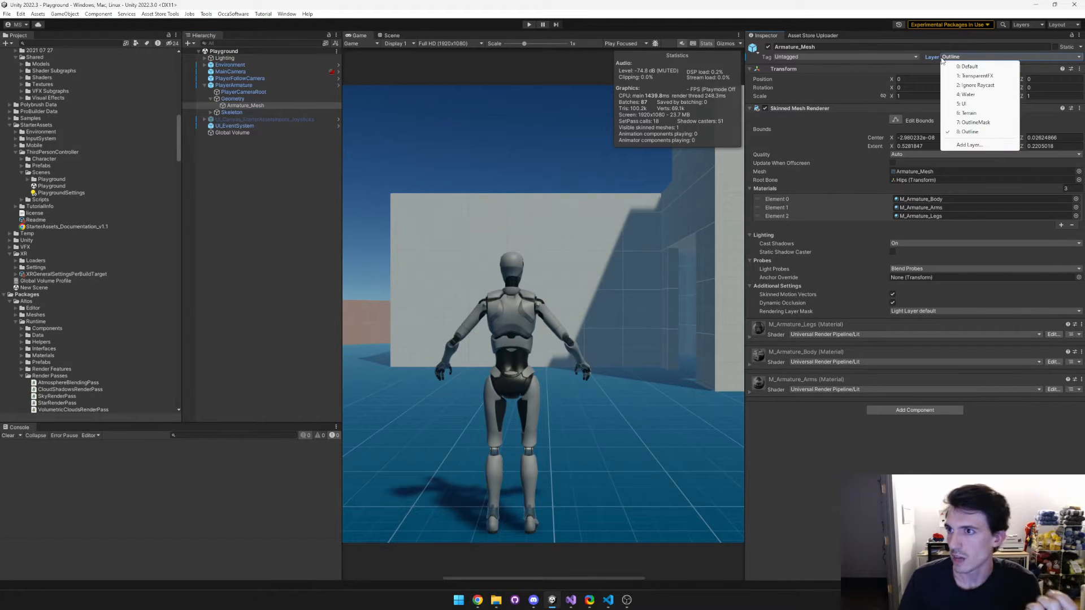
{"action": "left_click", "coordinate": [233, 132]}
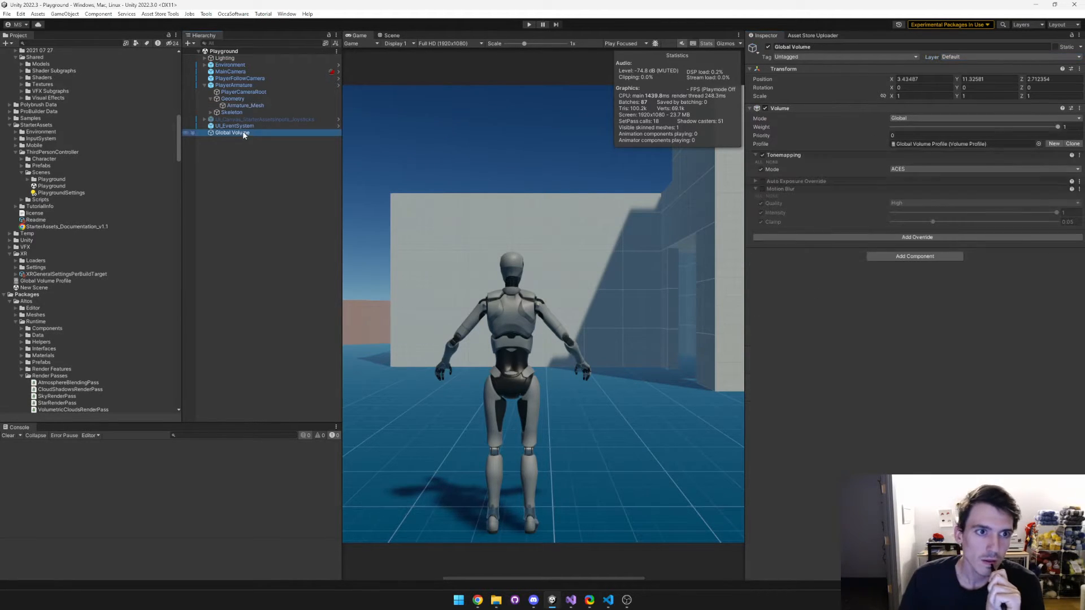
Step: Disable the built-in Motion Blur override and add a new override
{"action": "left_click", "coordinate": [762, 189]}
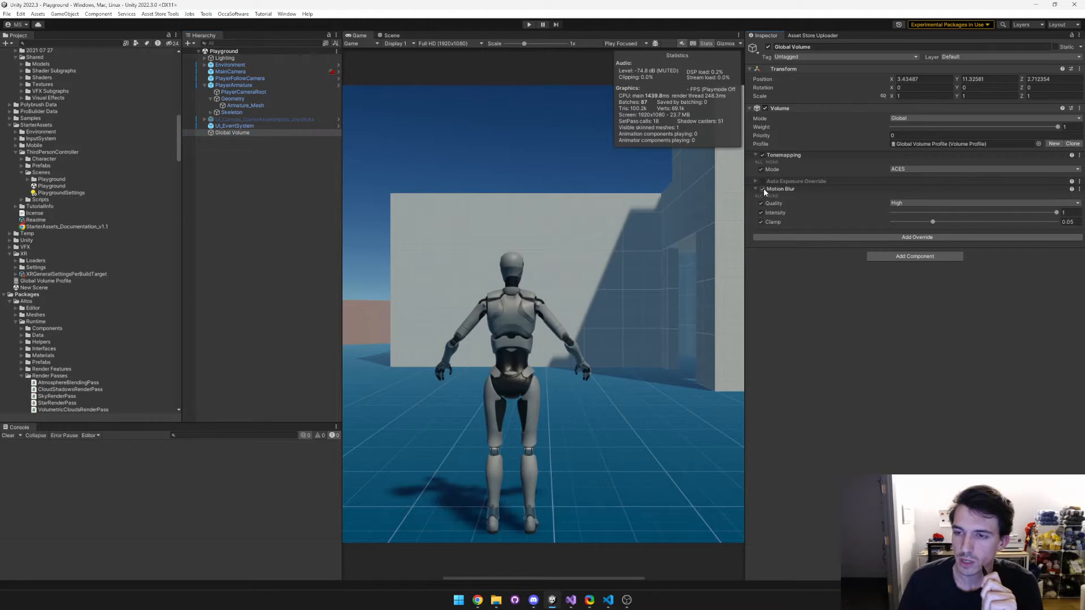
{"action": "left_click", "coordinate": [761, 188]}
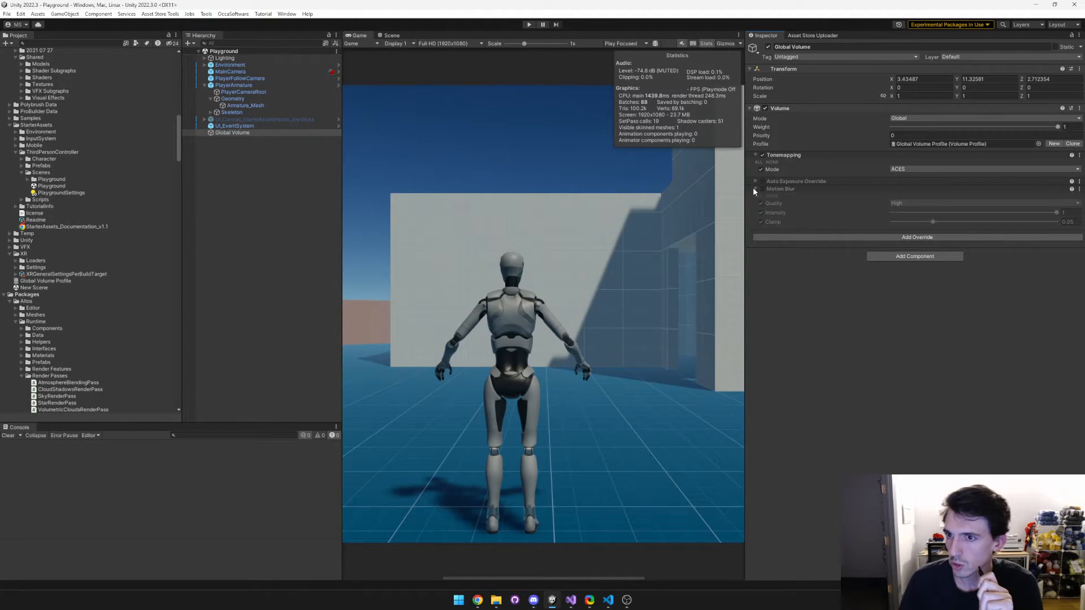
{"action": "left_click", "coordinate": [756, 197]}
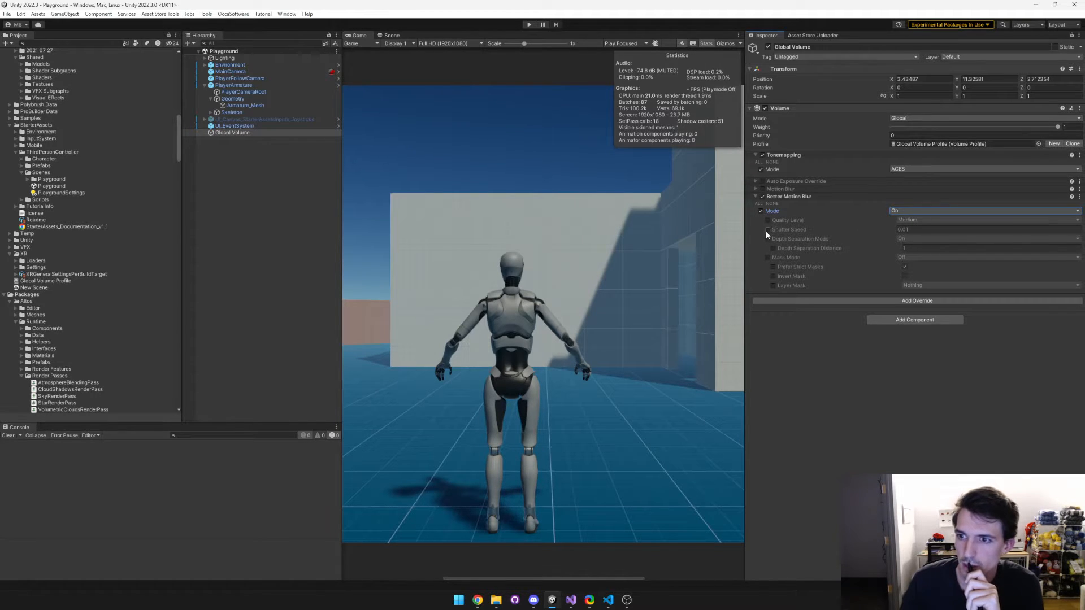
Step: Set shutter speed 0.03333334, mask to the Outline layer, and turn depth separation off
{"action": "left_click", "coordinate": [767, 229]}
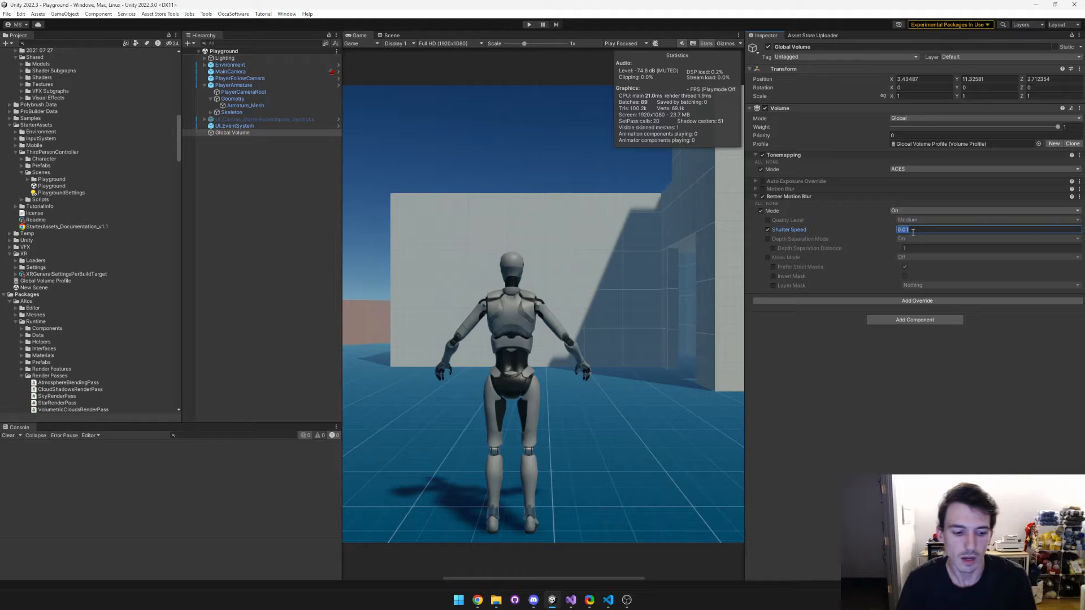
{"action": "type", "text": "0.03333334"}
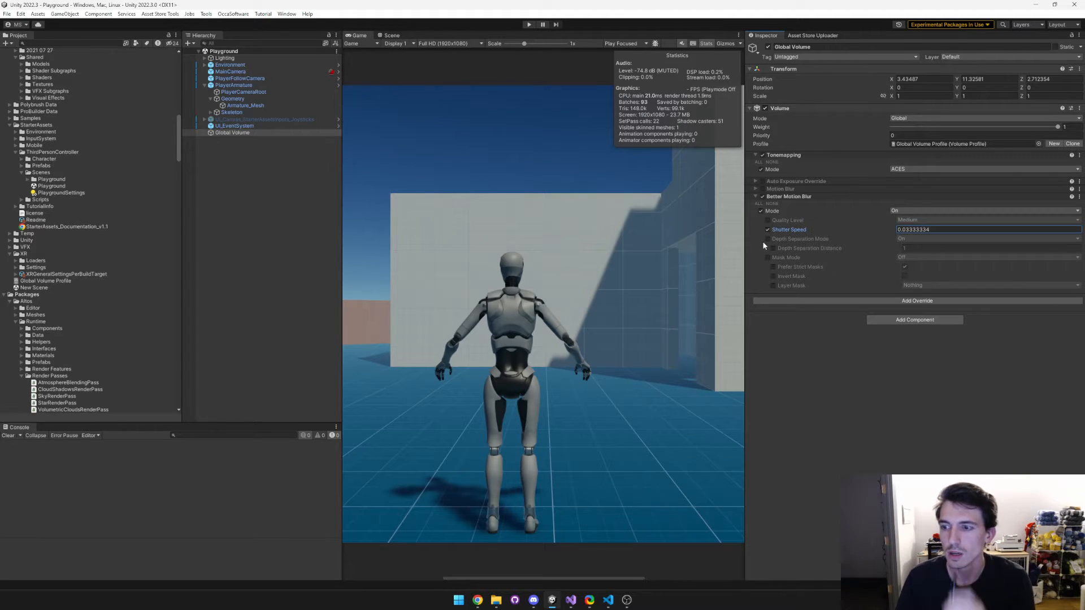
{"action": "left_click", "coordinate": [767, 257]}
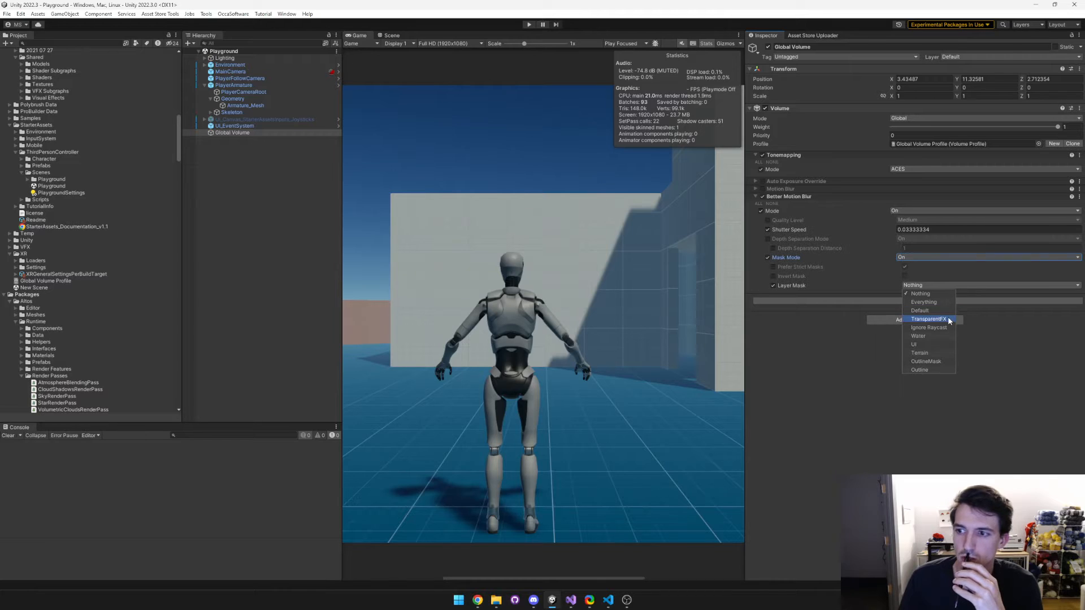
{"action": "left_click", "coordinate": [918, 369]}
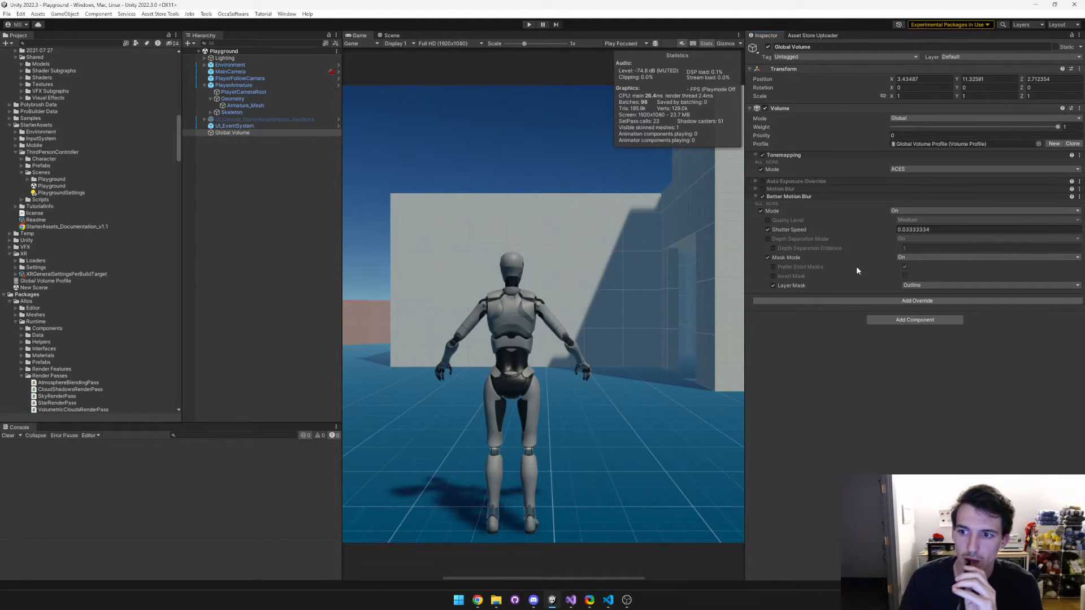
{"action": "left_click", "coordinate": [772, 238]}
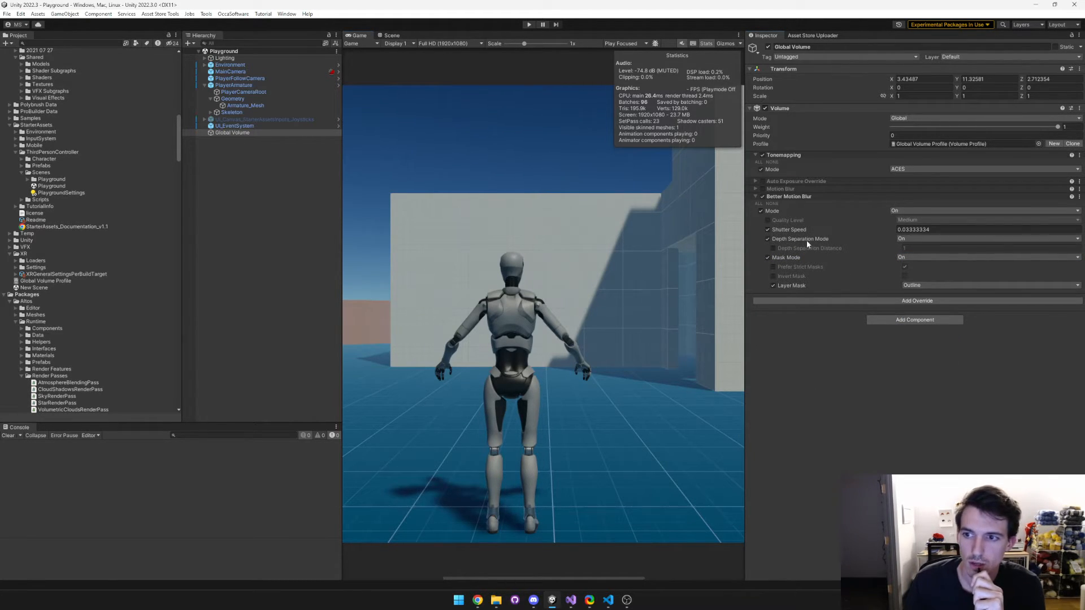
{"action": "left_click", "coordinate": [901, 238]}
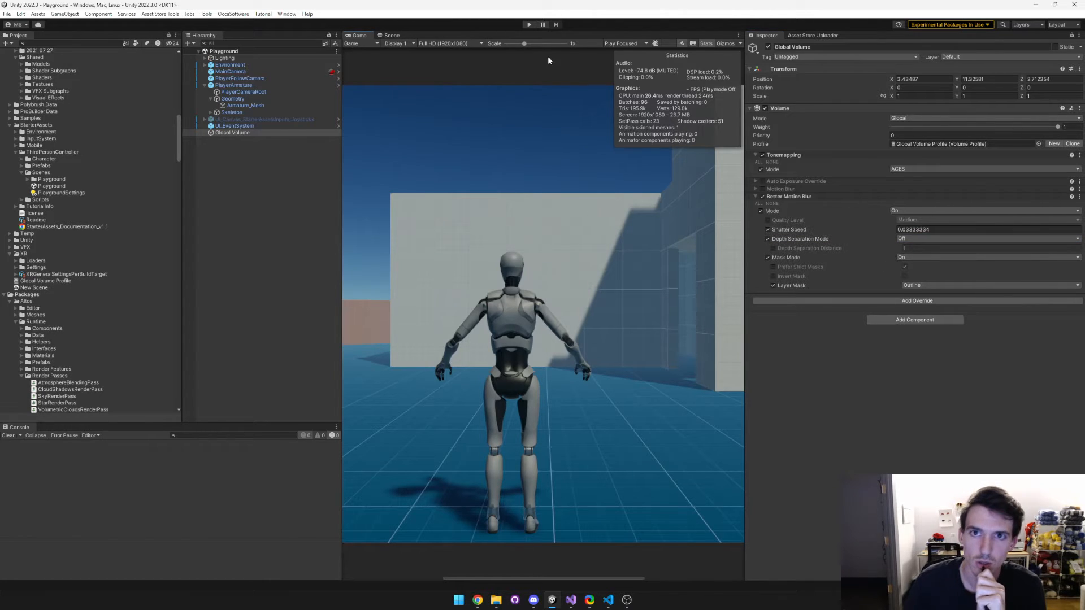